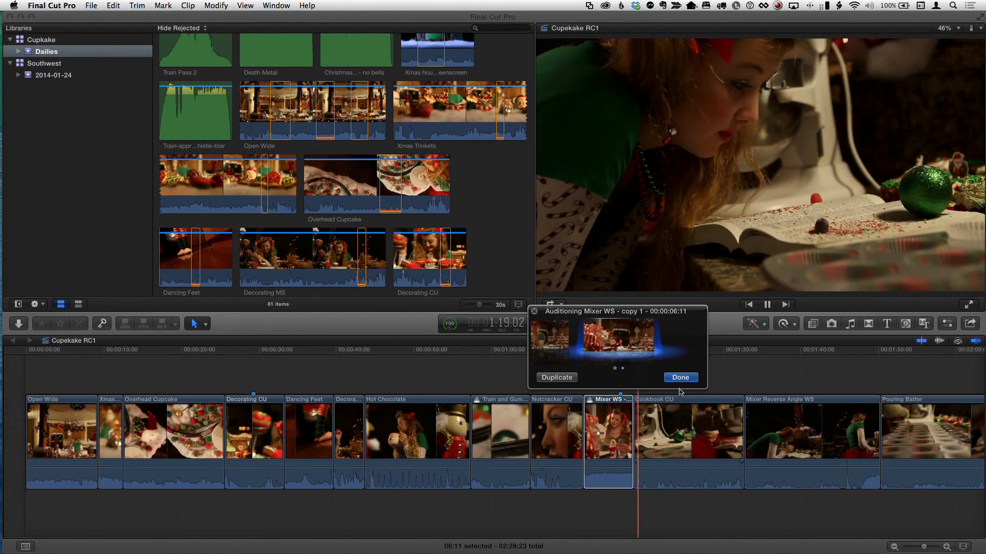
Keep the current Mixer WS take with Done and park the playhead on the Decorating CU clip around 30 s.
{"action": "left_click", "coordinate": [679, 377]}
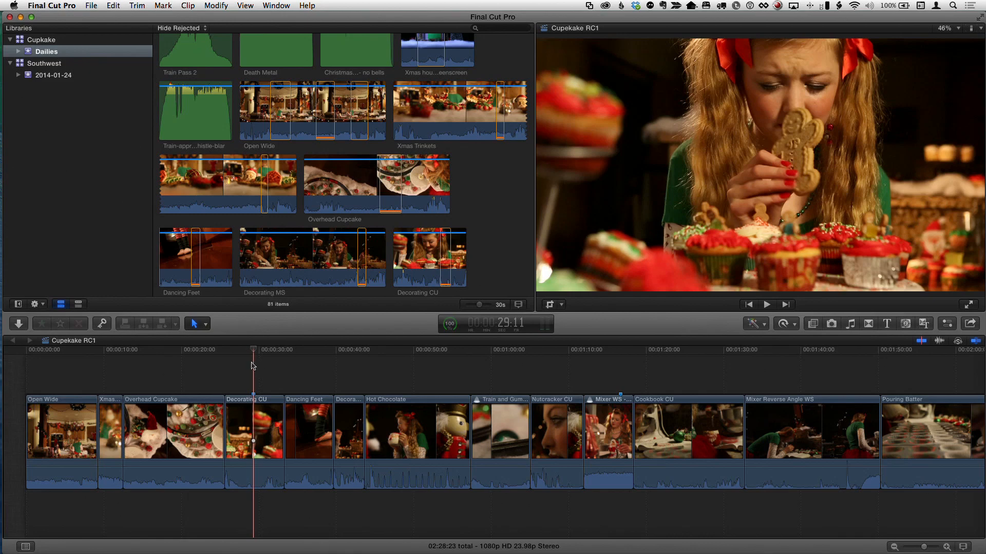
{"action": "left_click", "coordinate": [262, 349]}
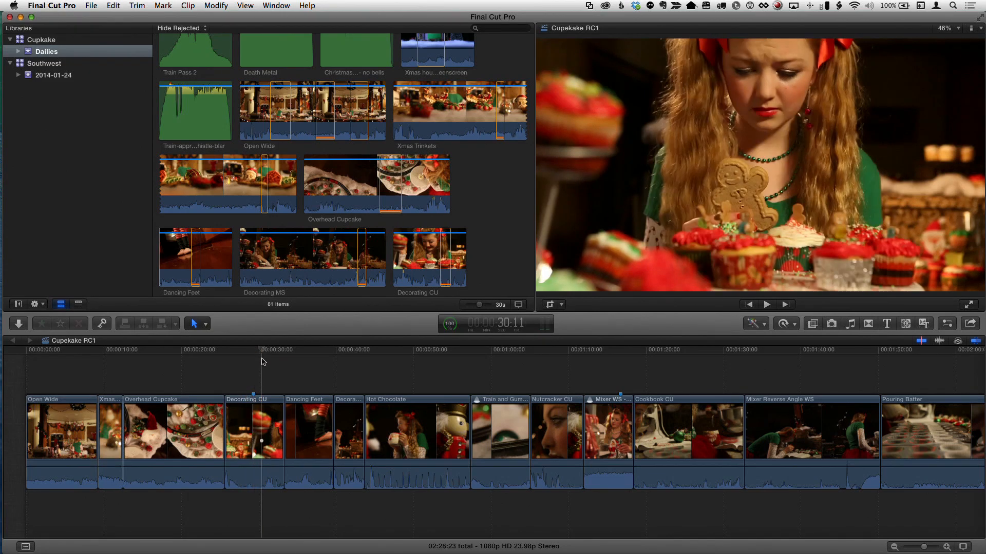